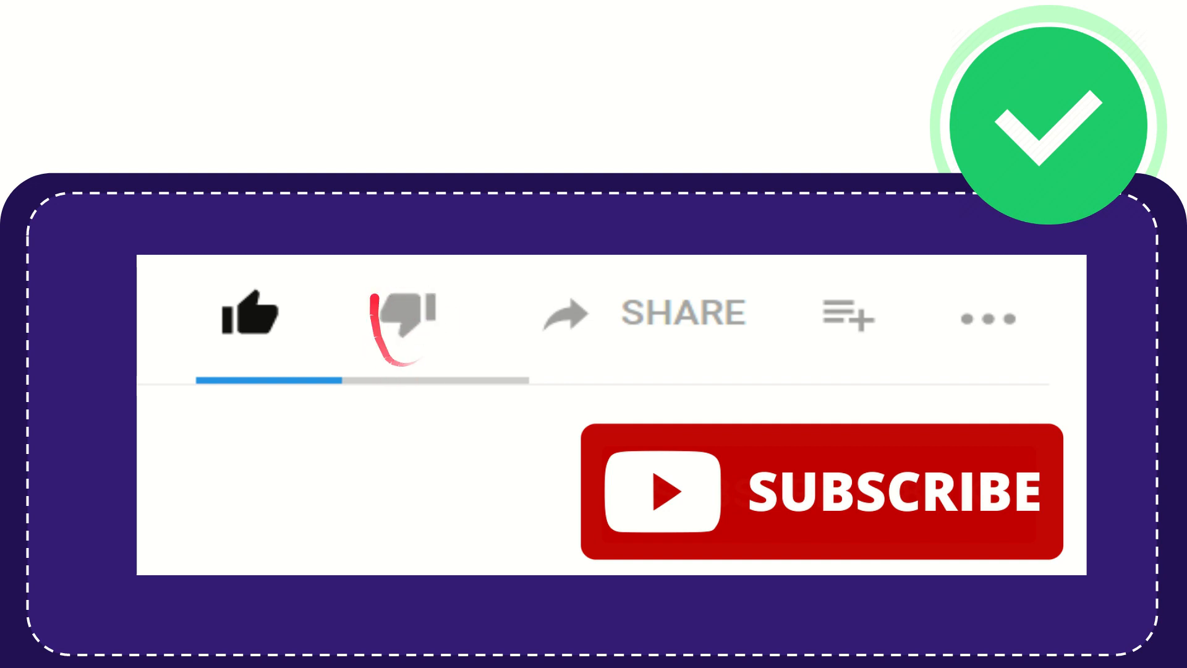
{"action": "left_click", "coordinate": [400, 314]}
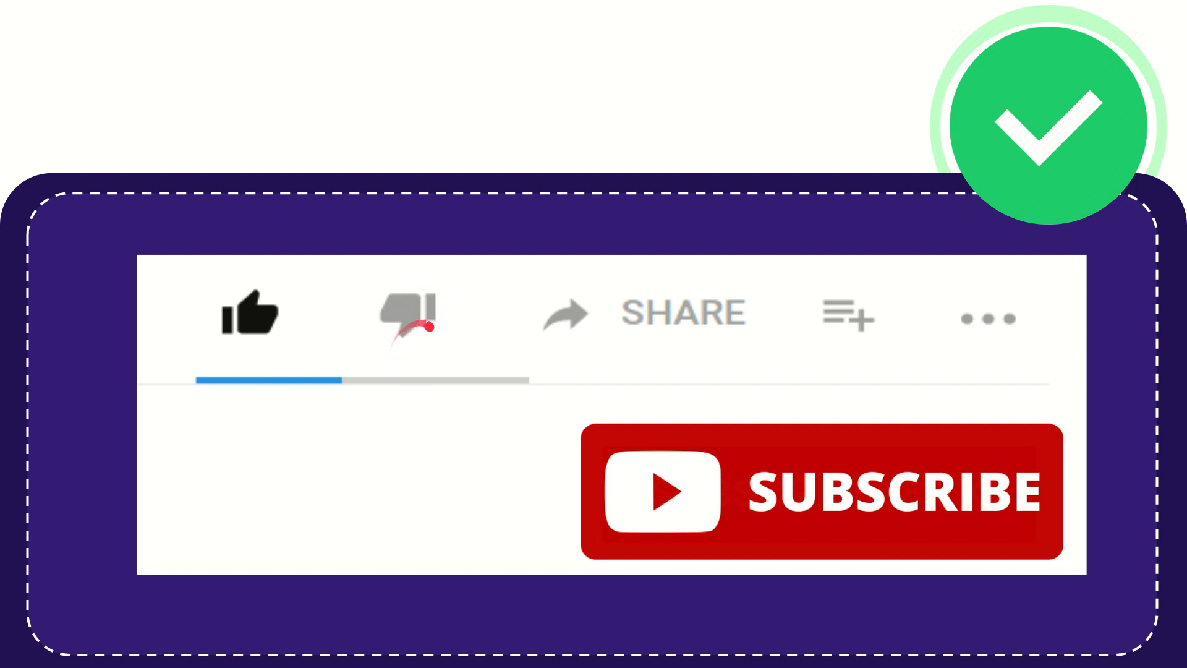